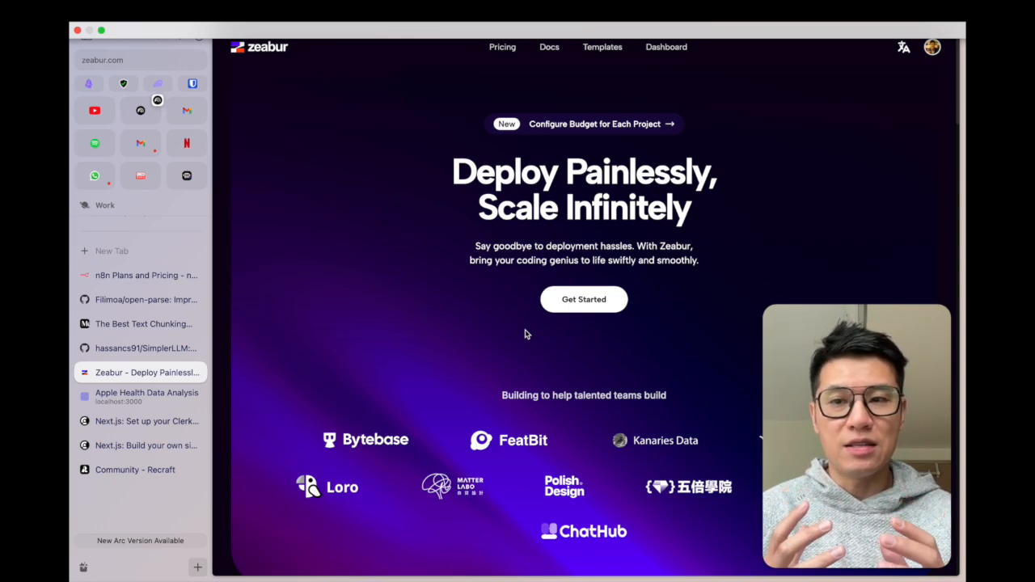
View n8n's Starter €20, Pro €50 and Enterprise contact-us pricing plans.
click(139, 275)
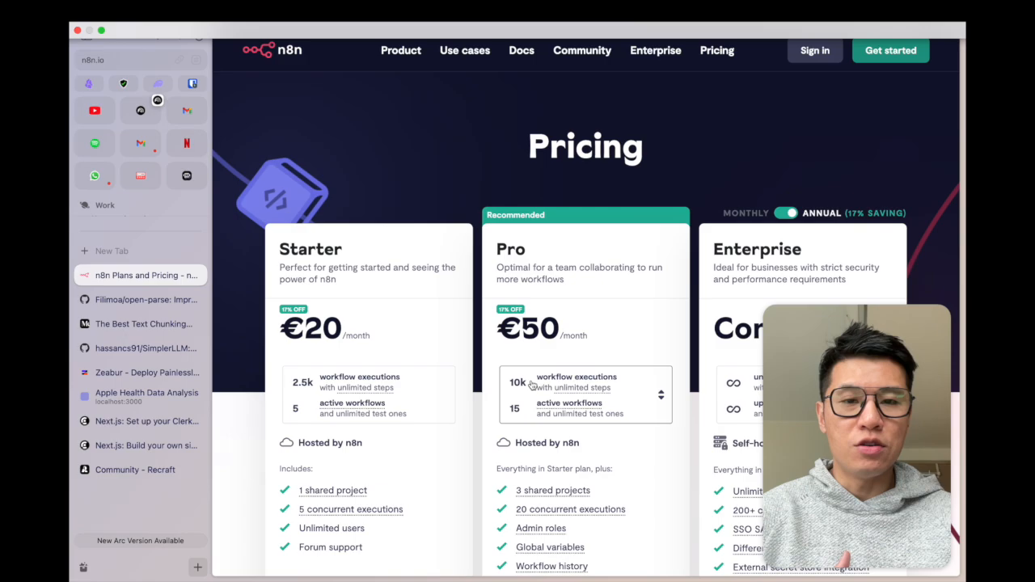
scroll(down, 3)
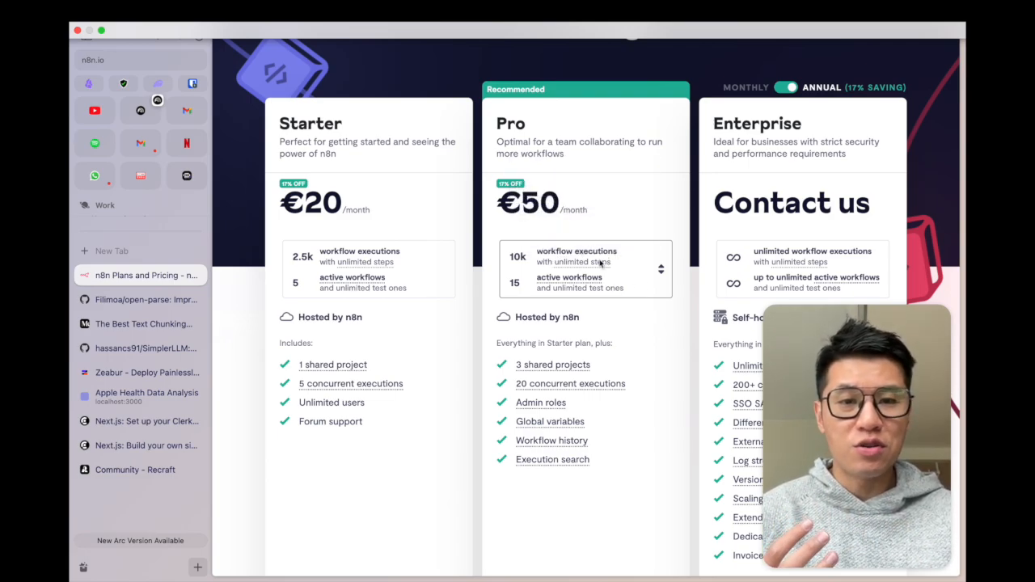
mouse_move(644, 343)
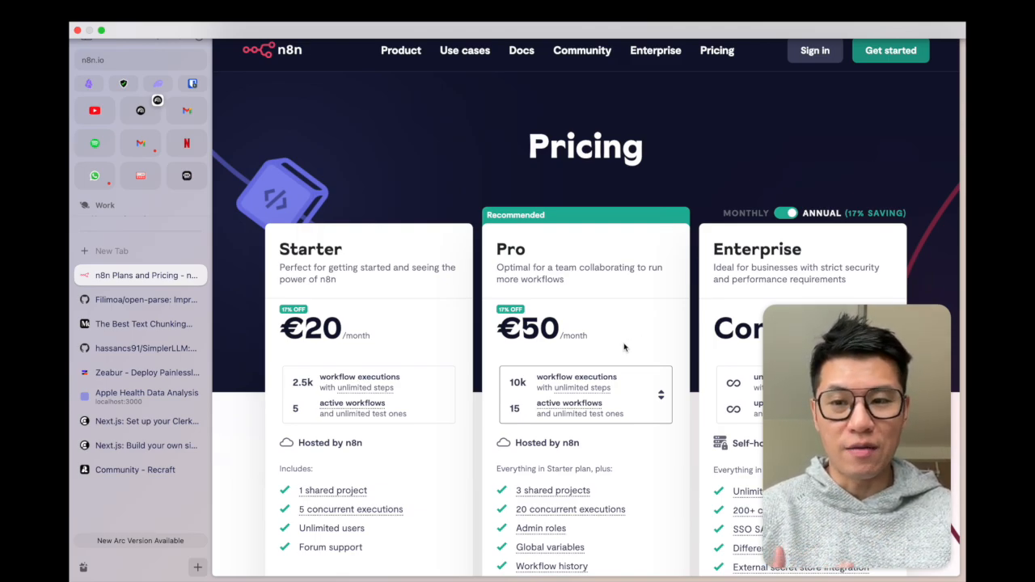
Find the n8n template in Zeabur's gallery by searching 'n' and review its details.
click(146, 372)
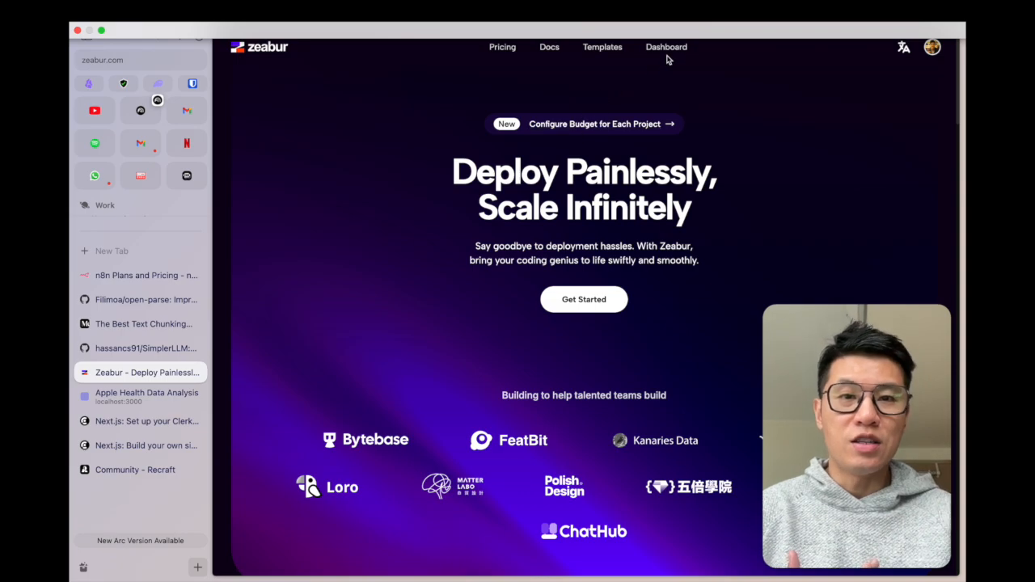
mouse_move(608, 42)
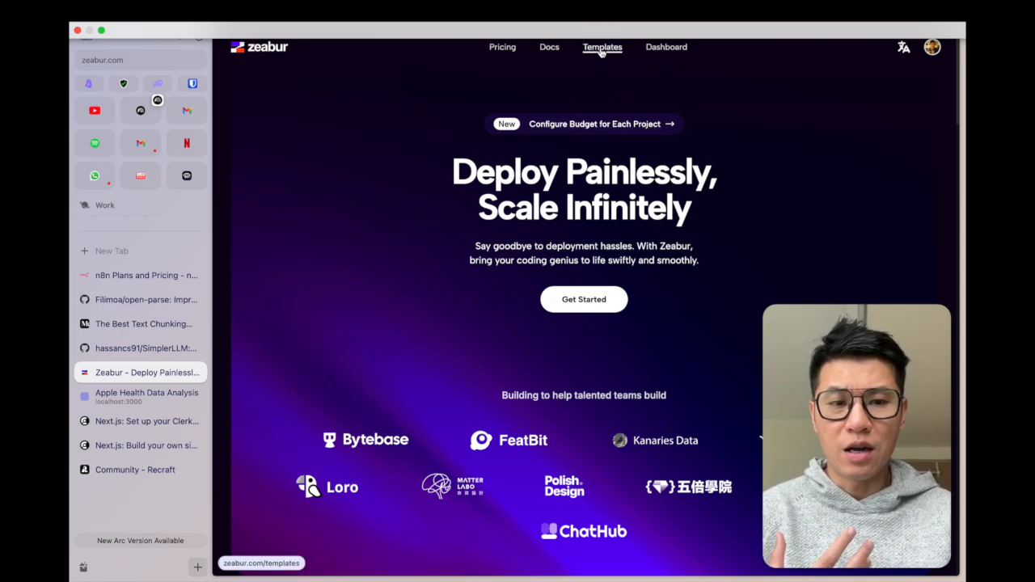
click(602, 46)
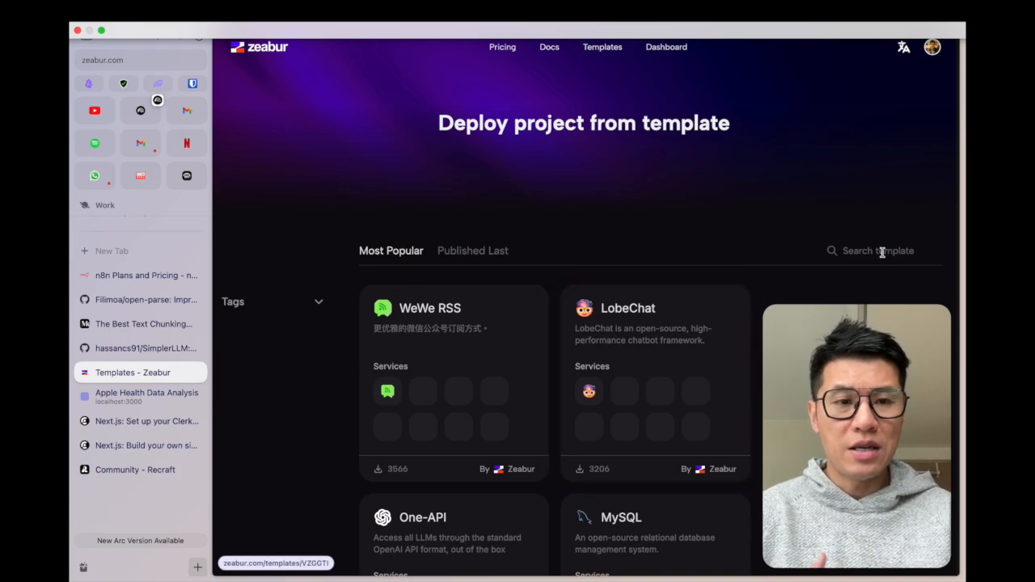
text(n)
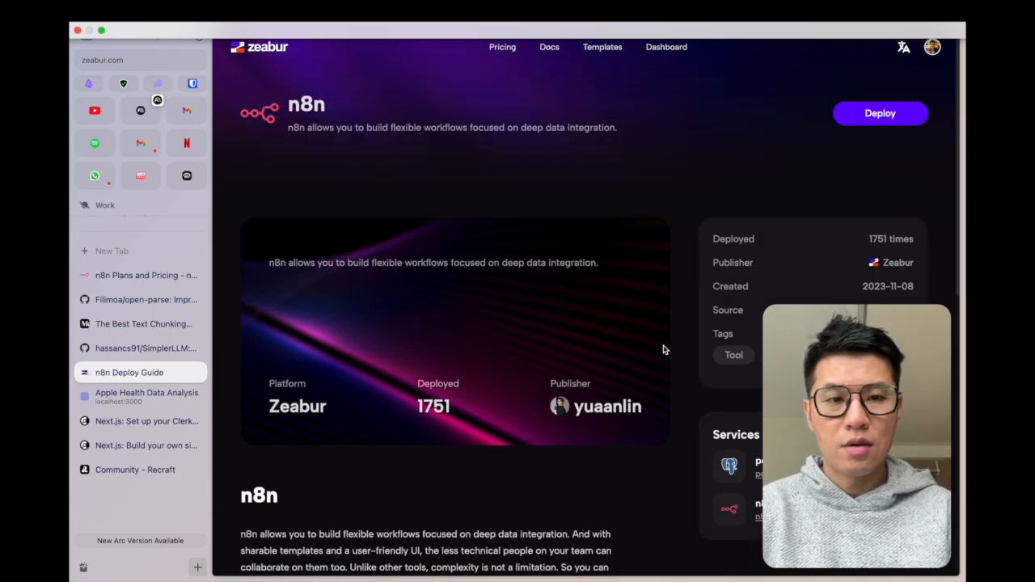
scroll(down, 3)
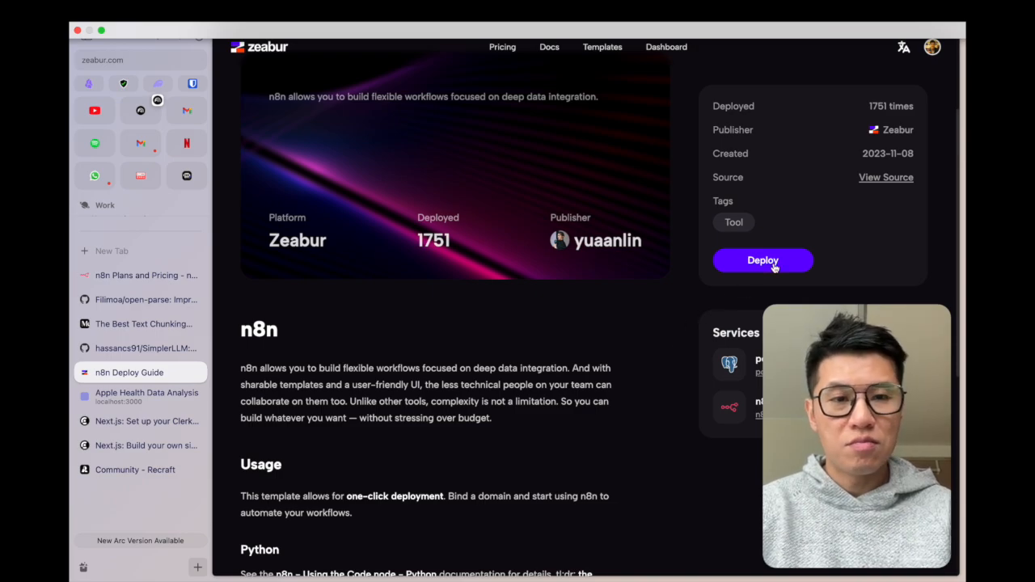
Deploy the n8n template in the Free Trial region with domain 'n8n' and confirm.
click(764, 260)
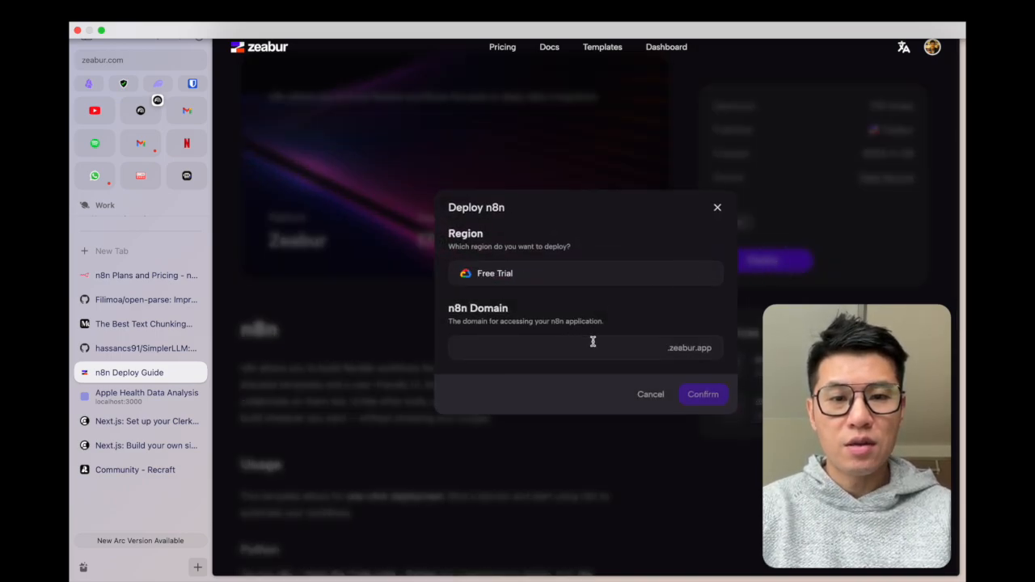
text(n)
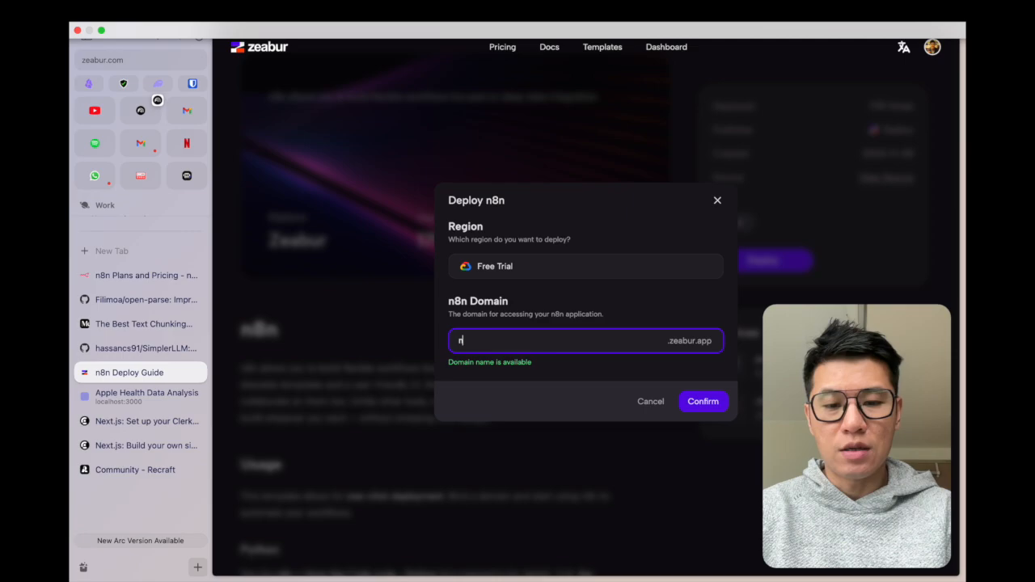
text(8nhk)
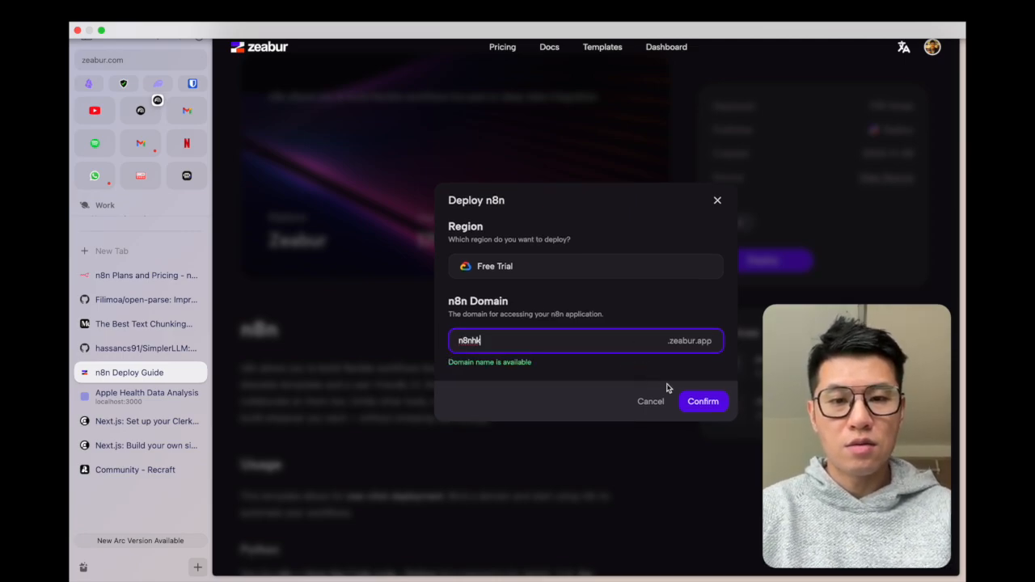
click(702, 401)
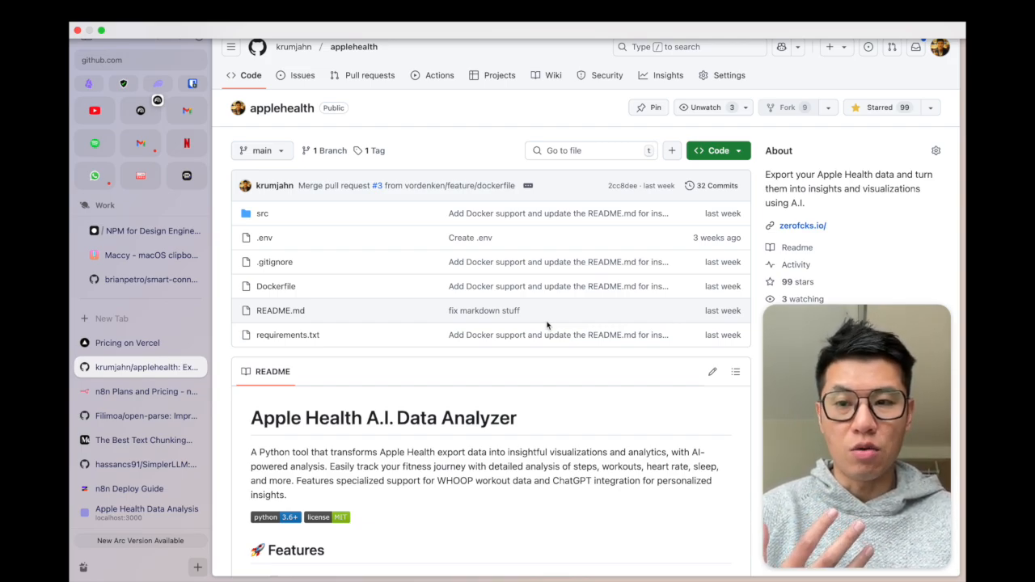
Review Vercel's usage-based pricing table, then return to the n8n deployment progress.
click(126, 343)
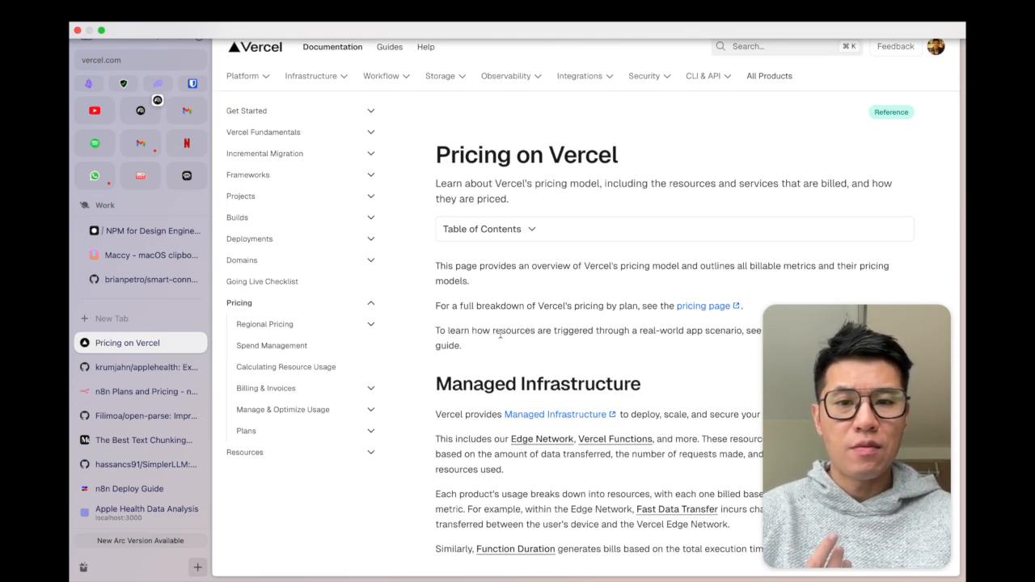
scroll(down, 3)
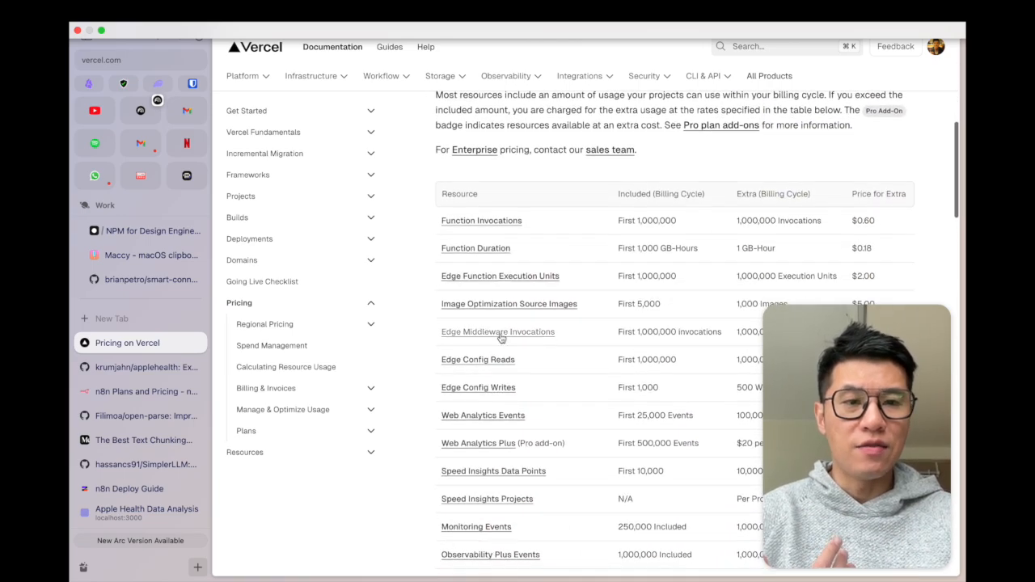
scroll(up, 3)
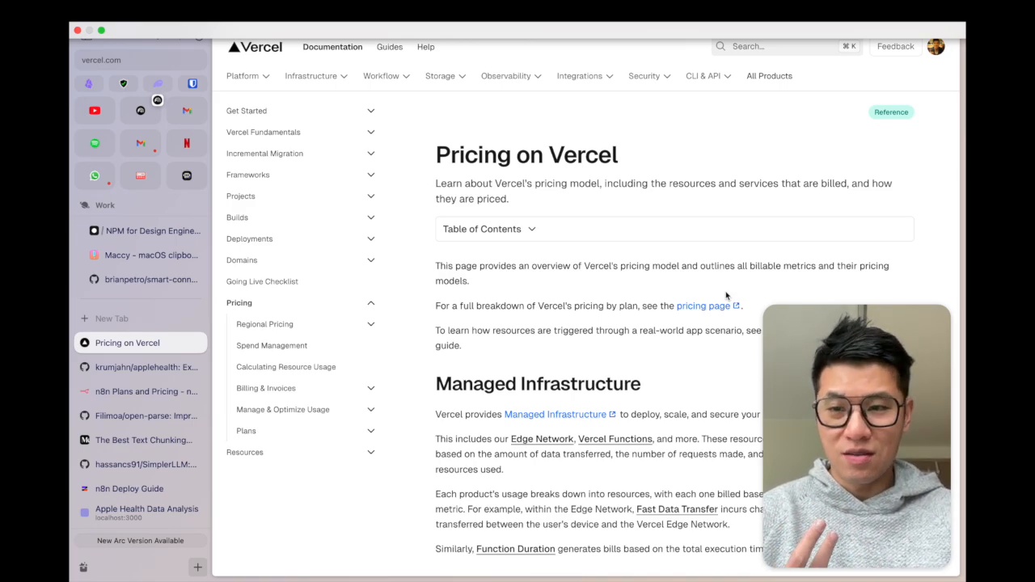
click(129, 488)
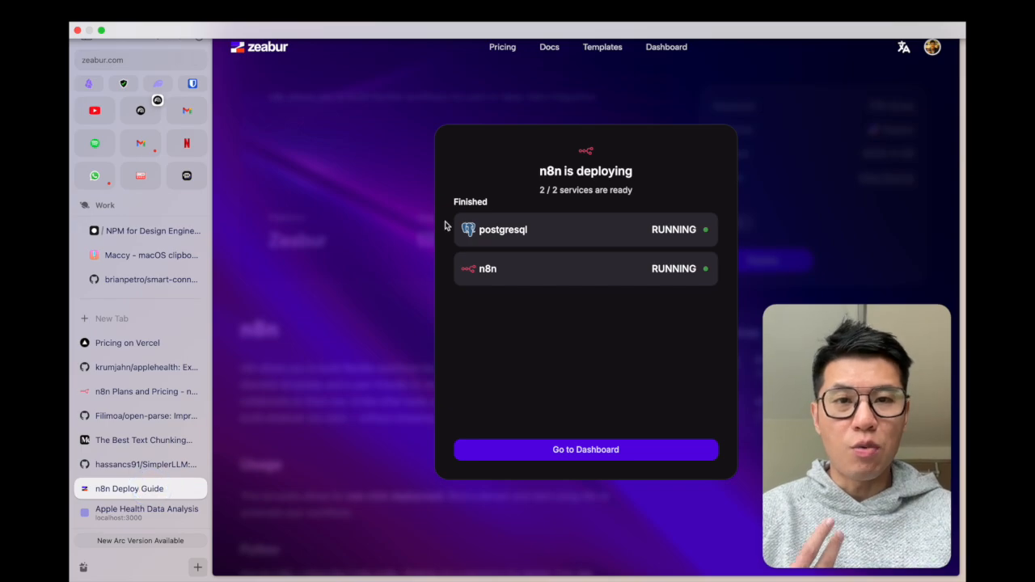
Go to the projects dashboard and start a new project.
click(586, 450)
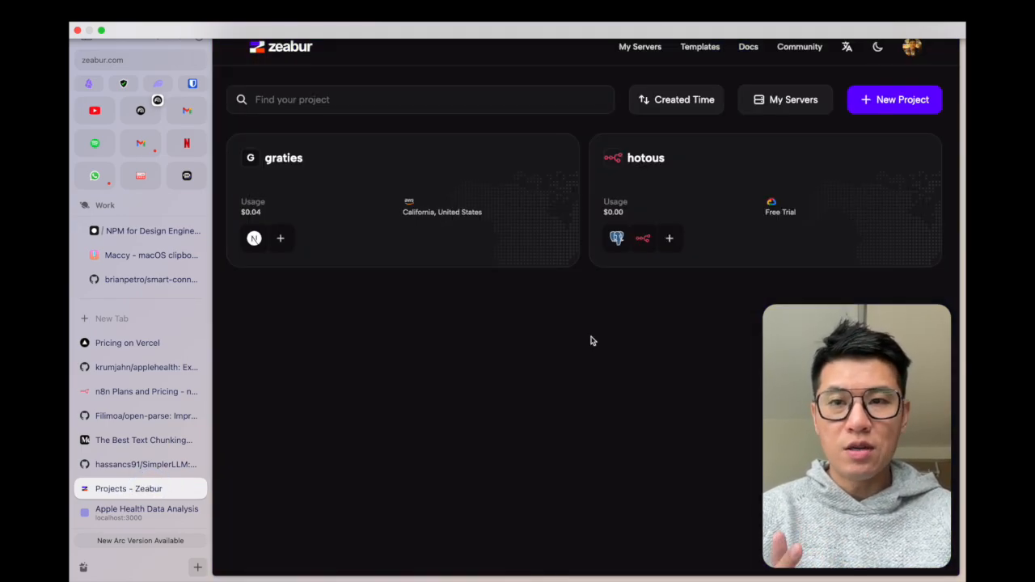
mouse_move(837, 149)
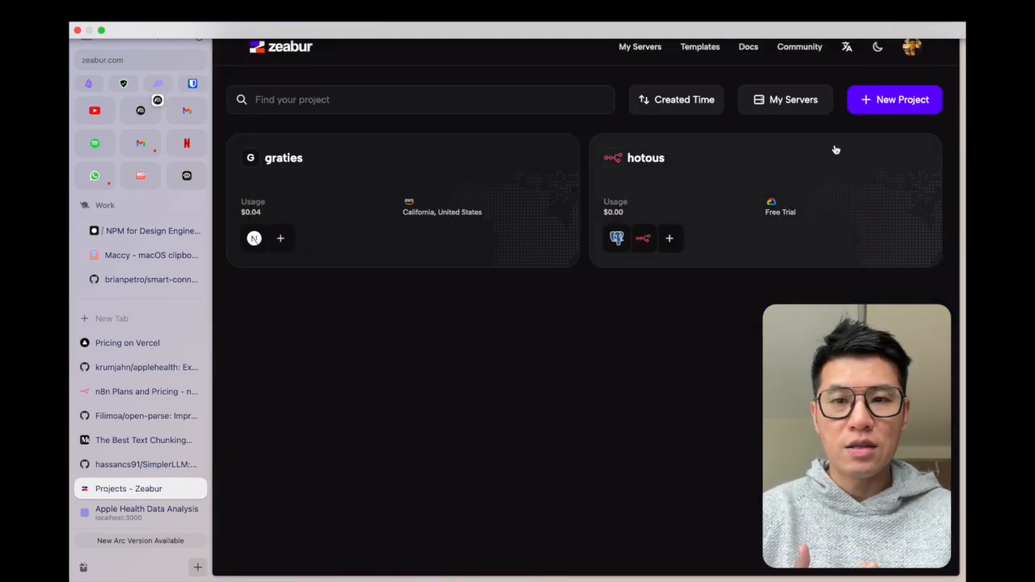
mouse_move(890, 104)
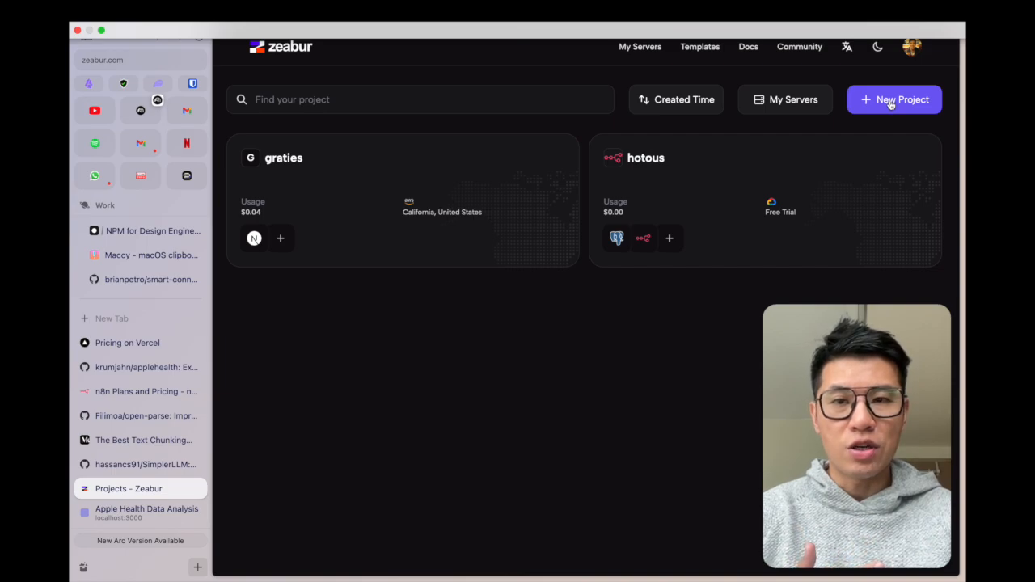
click(895, 100)
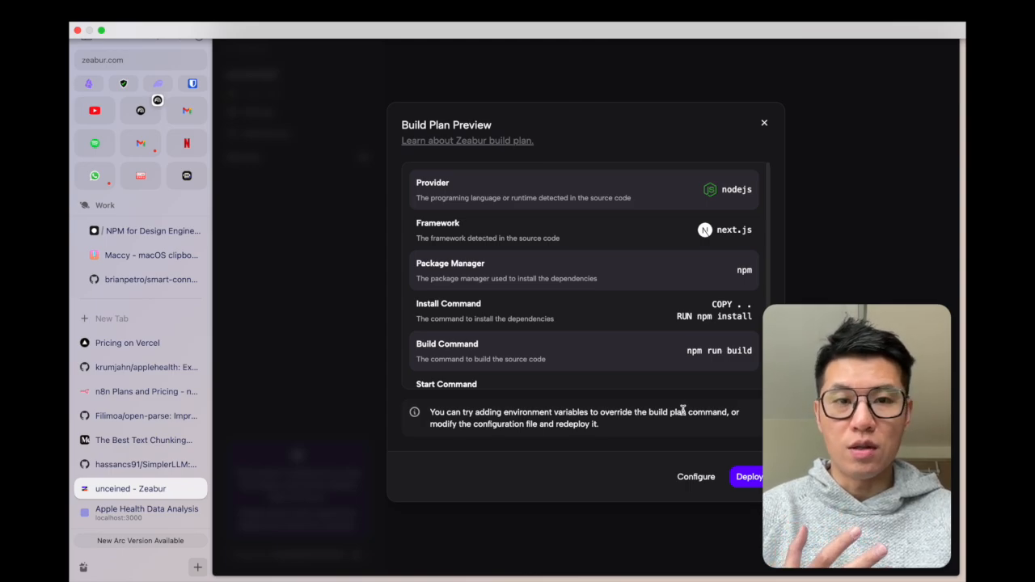
Deploy the GitHub repo using the detected Node.js, Next.js and npm build plan.
scroll(down, 3)
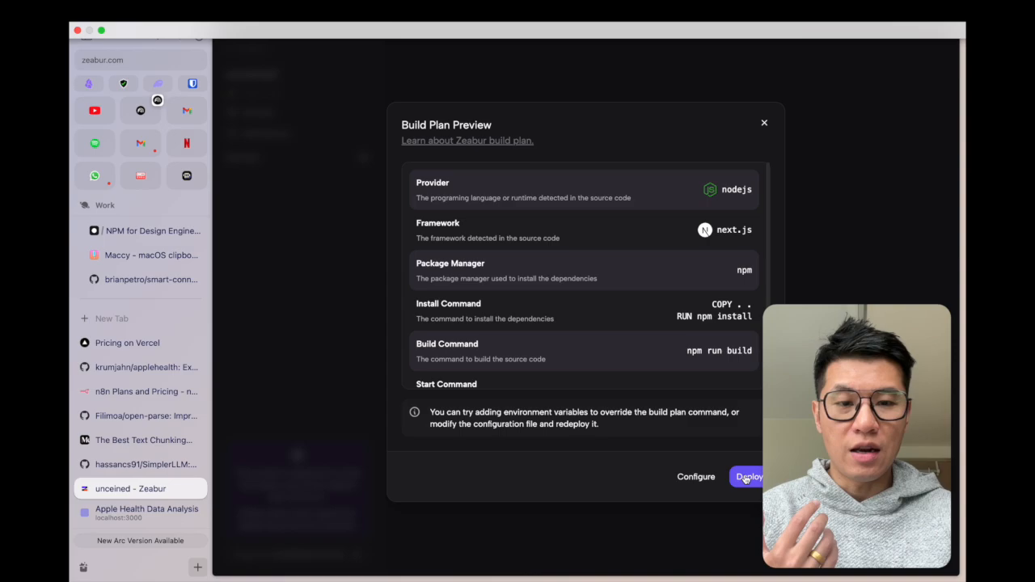
click(749, 476)
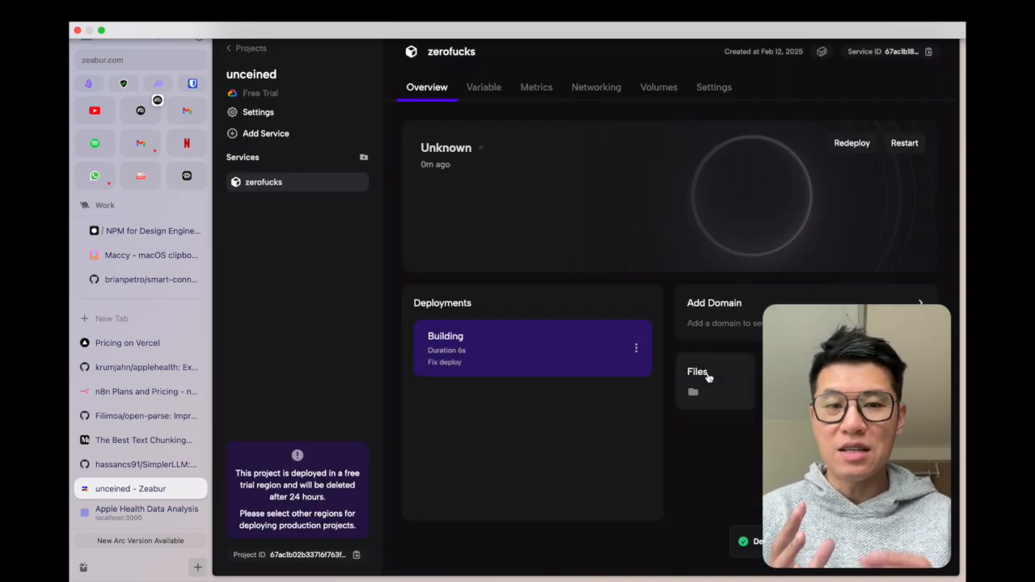
mouse_move(909, 292)
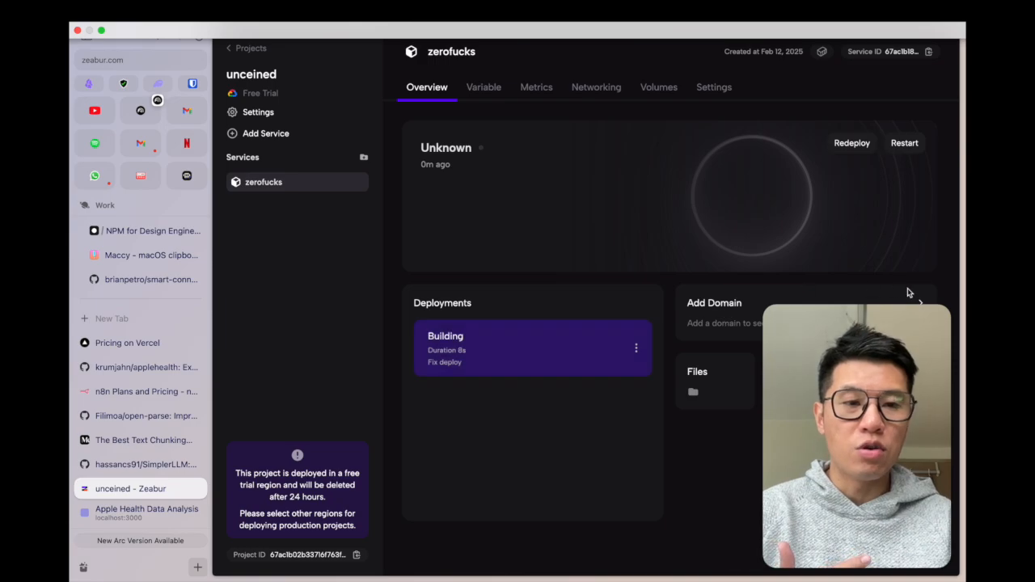
Review the zerofucks service's Networking domain settings, then return to the projects list.
click(595, 87)
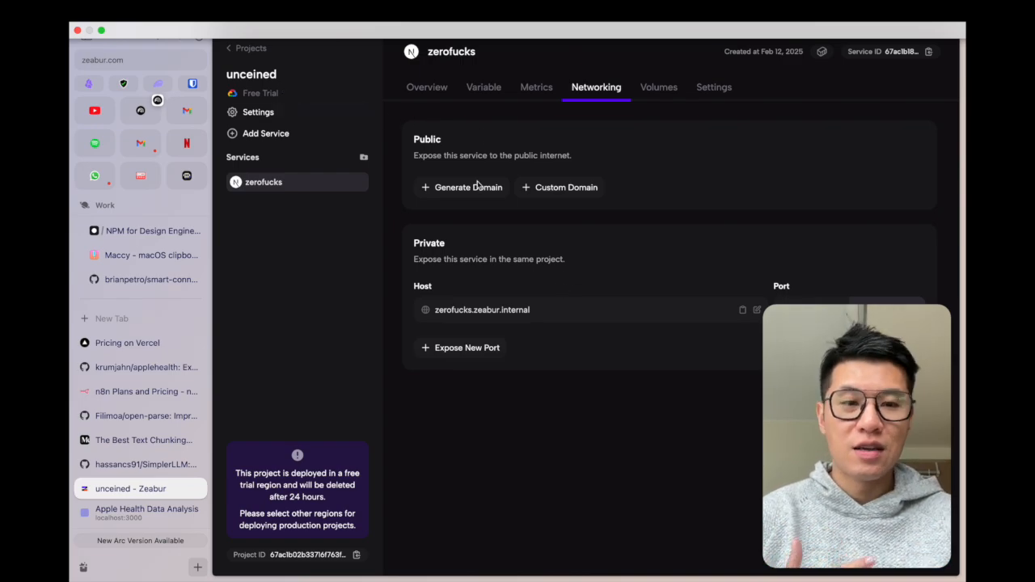
mouse_move(385, 133)
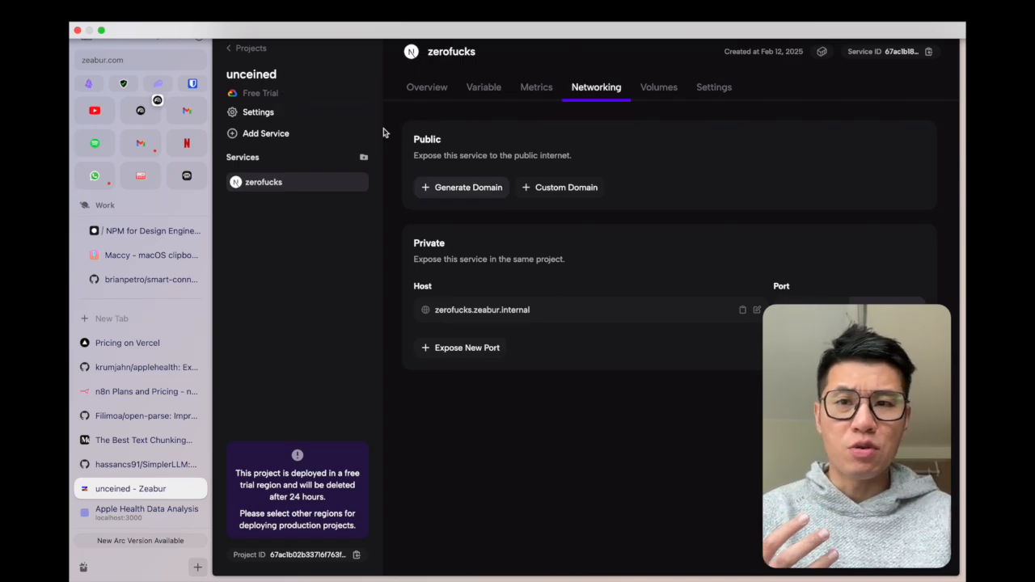
click(252, 48)
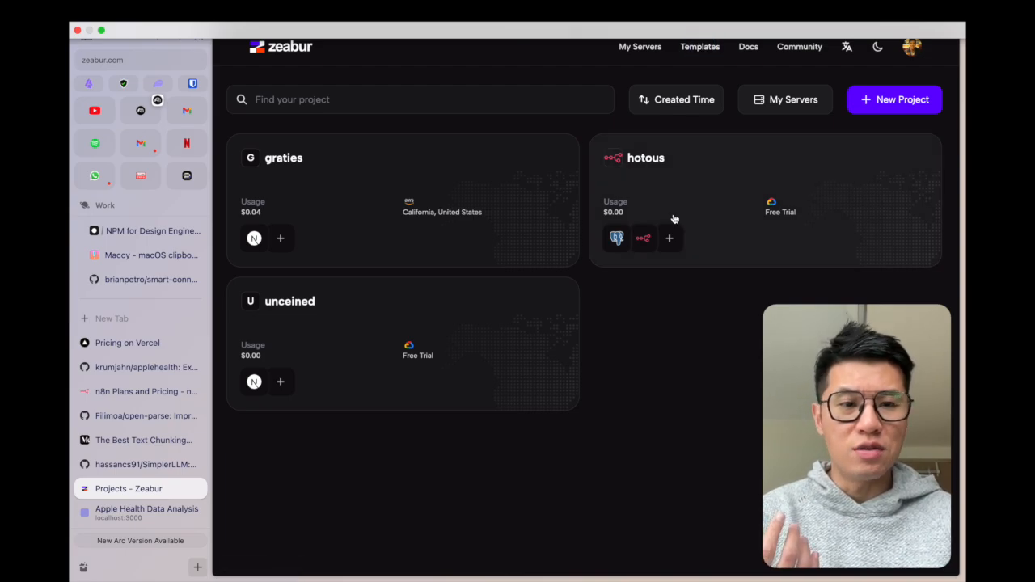
Browse the Most Popular templates such as LobeChat, MySQL, n8n, MongoDB, Umami and MariaDB.
click(699, 46)
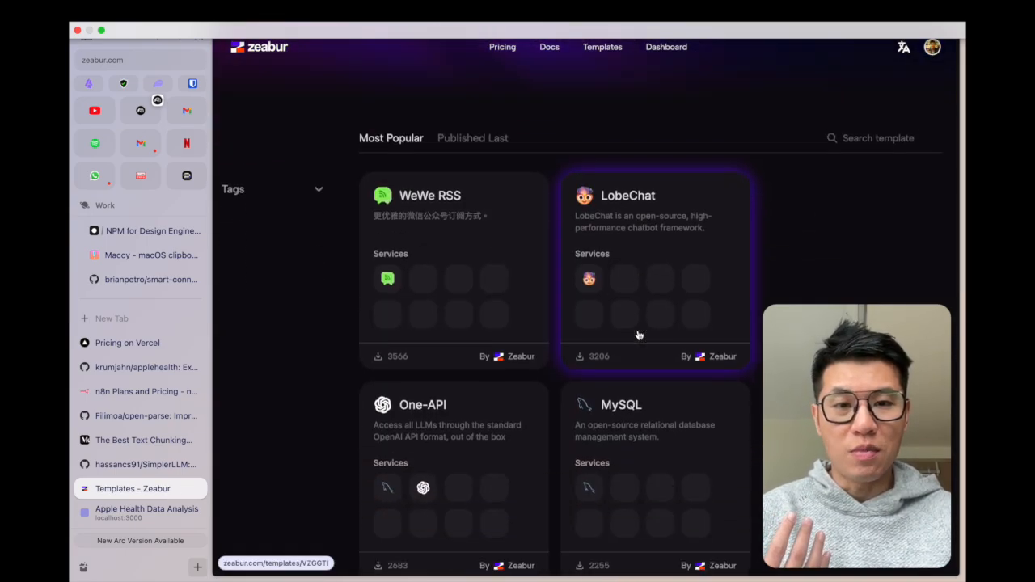
scroll(down, 3)
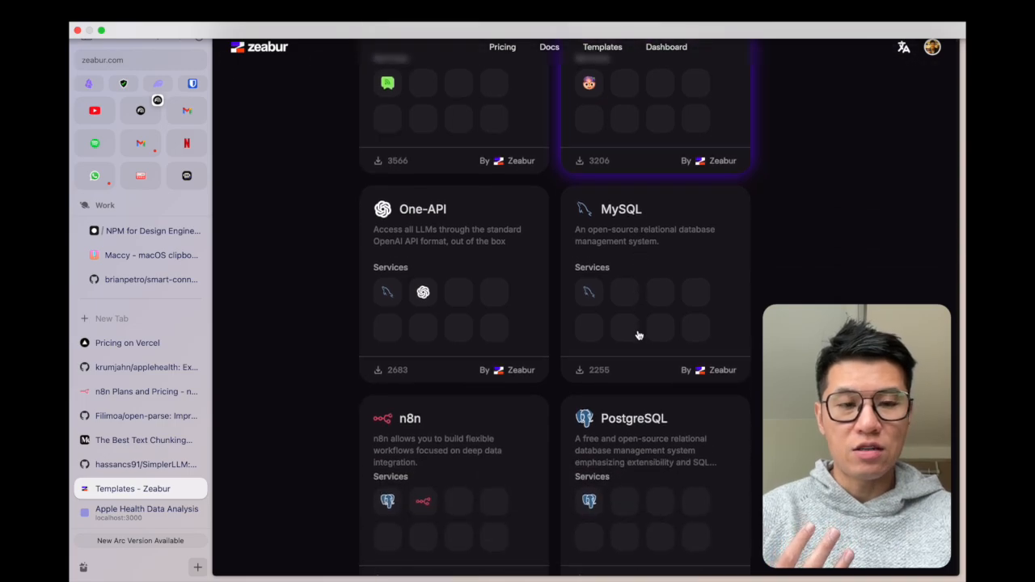
scroll(down, 3)
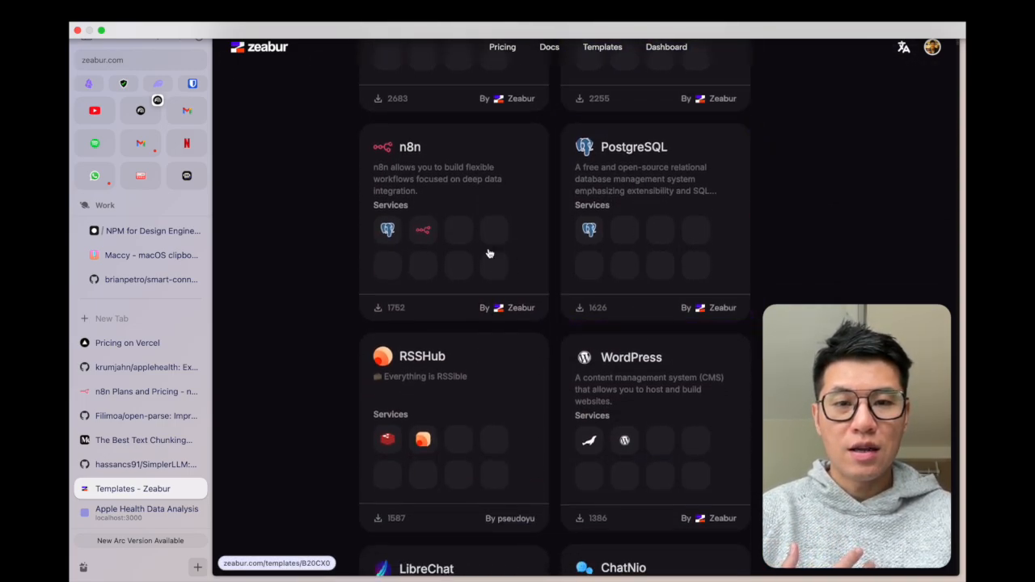
scroll(down, 3)
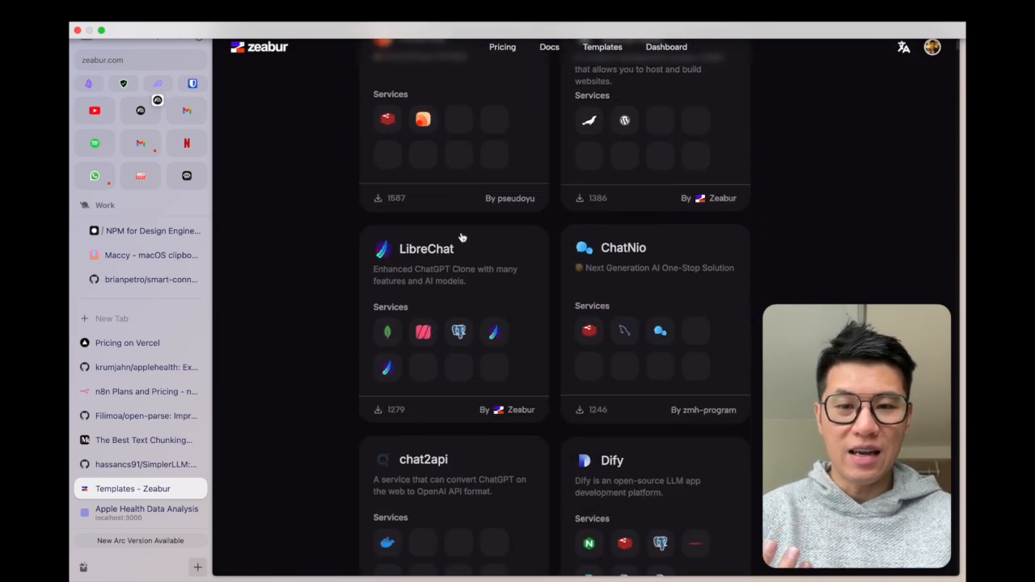
scroll(down, 3)
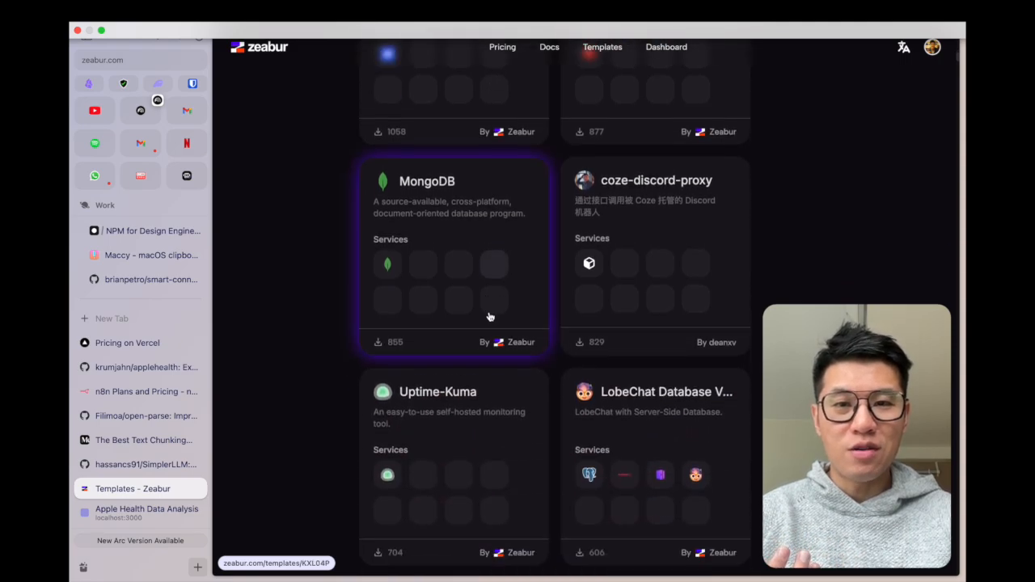
scroll(down, 3)
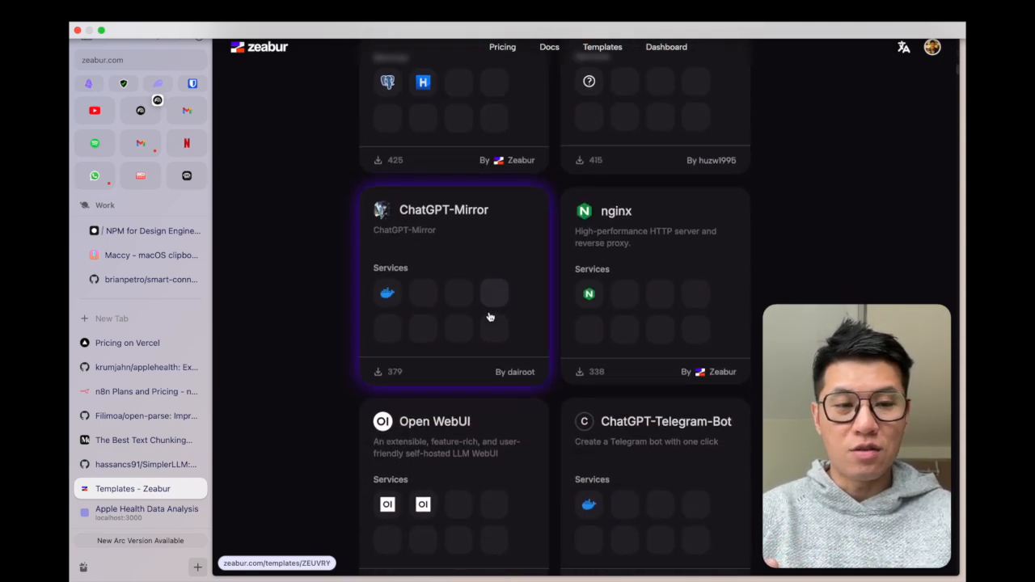
scroll(down, 3)
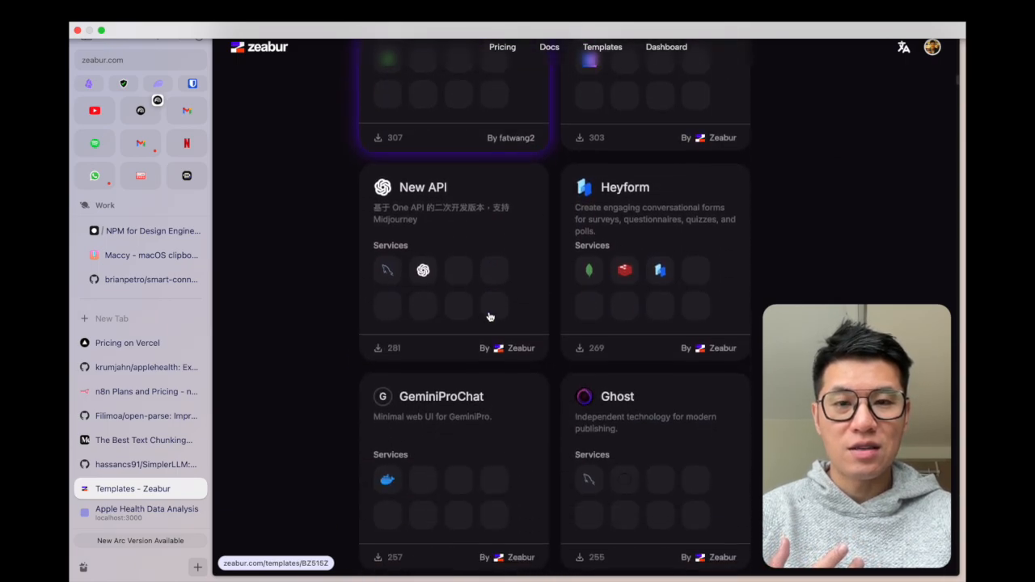
scroll(down, 3)
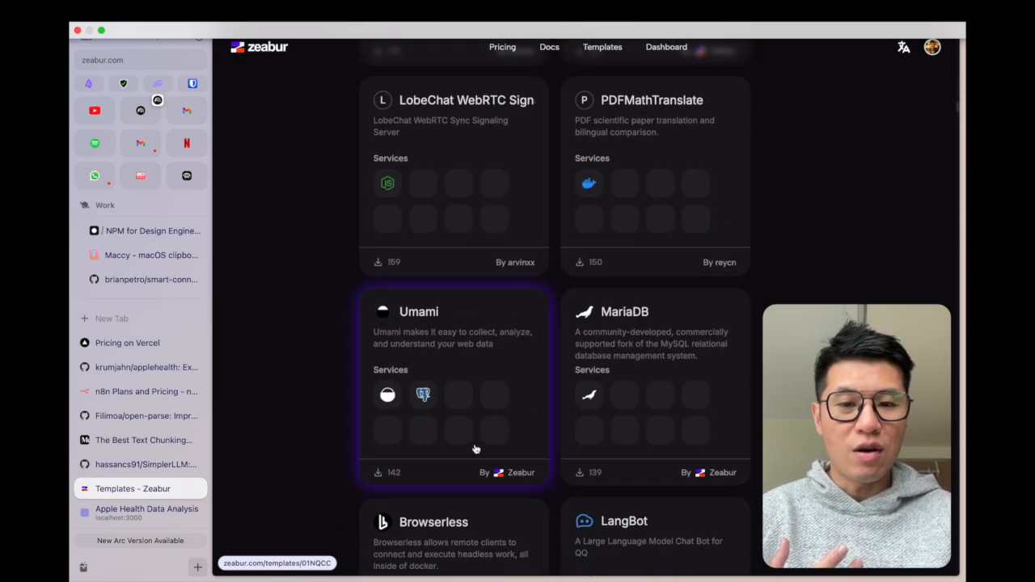